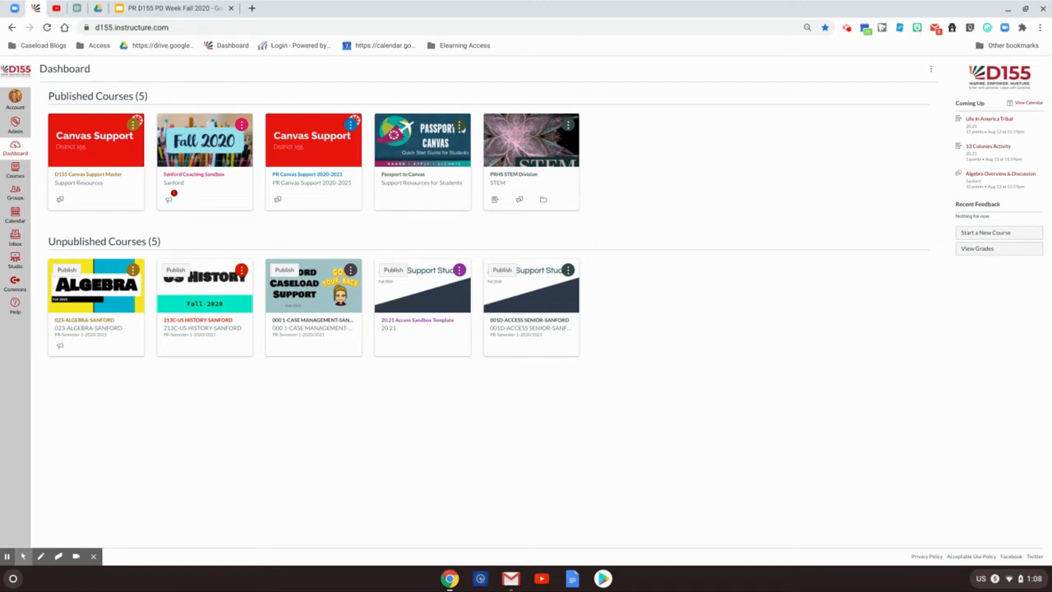
{"action": "mouse_move", "coordinate": [246, 381]}
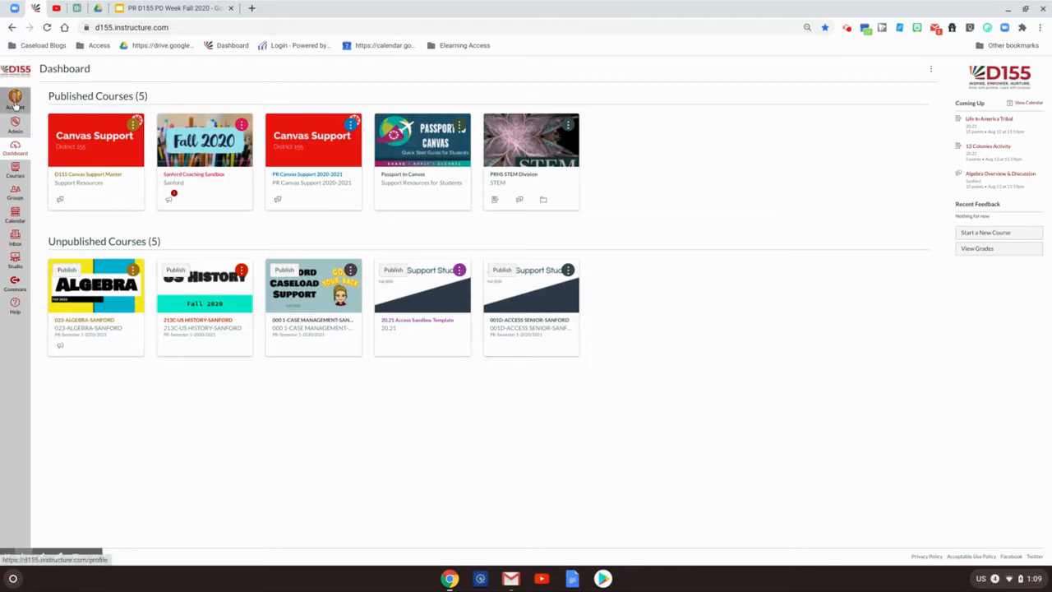
Go to the My ePortfolios list from the Account panel
{"action": "left_click", "coordinate": [14, 99]}
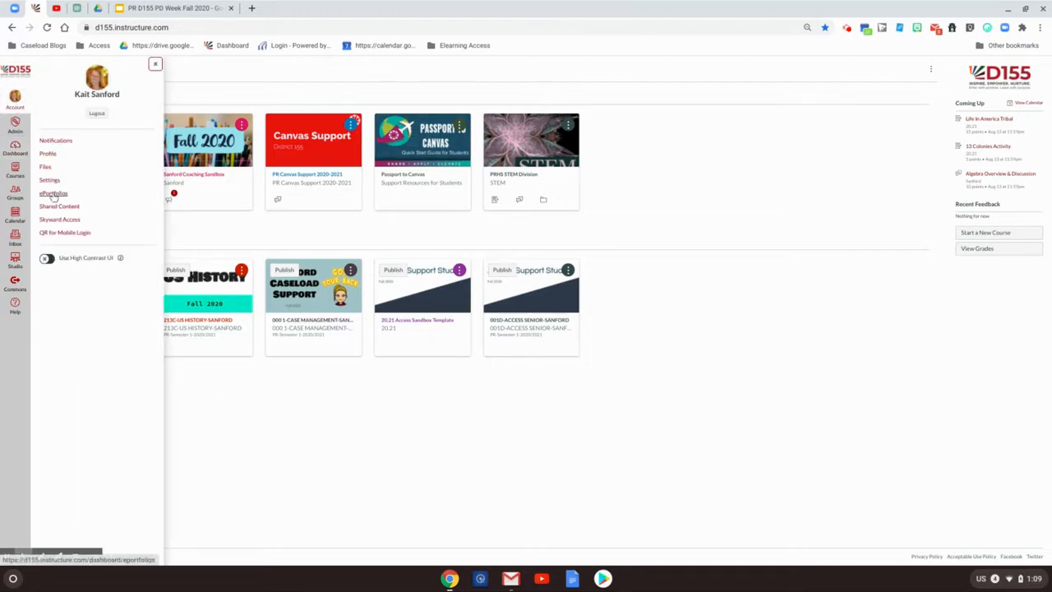
{"action": "left_click", "coordinate": [53, 194]}
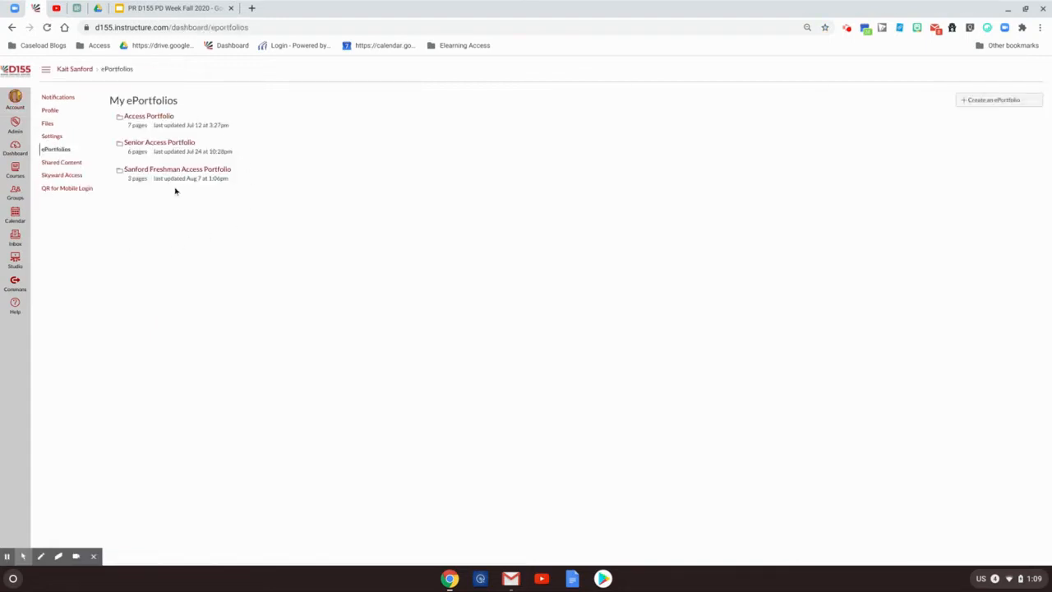
{"action": "mouse_move", "coordinate": [180, 204]}
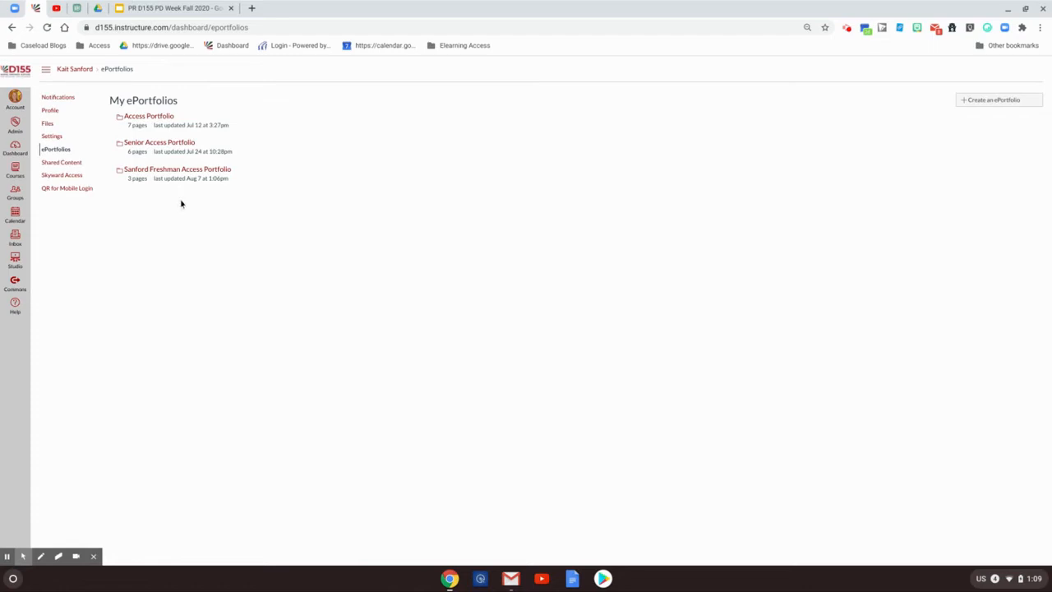
Create a new ePortfolio named in the Last Name, Soph, Access Portfolio format (Sanford S...)
{"action": "left_click", "coordinate": [994, 100]}
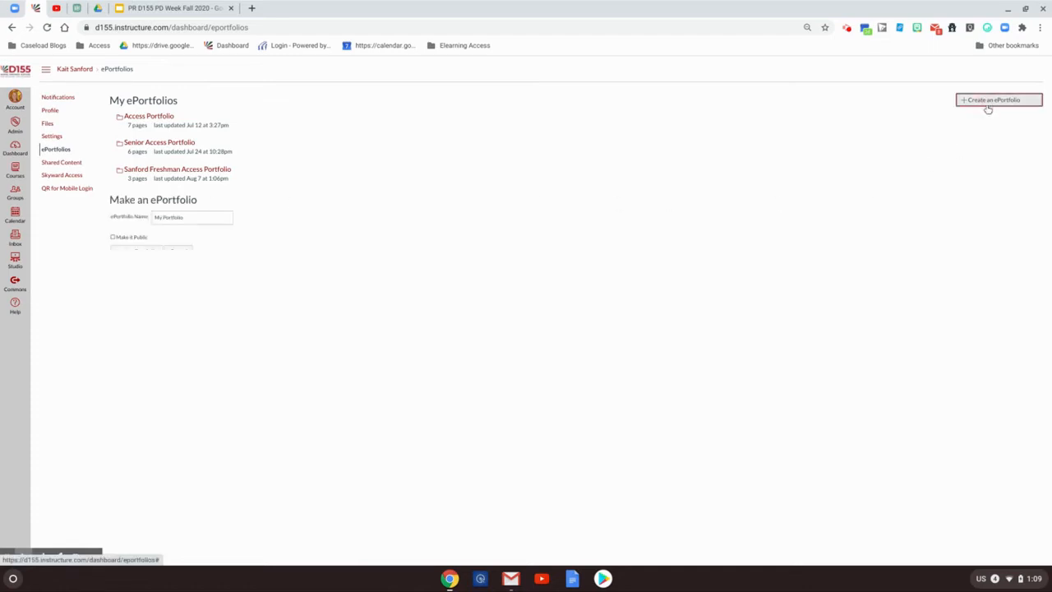
{"action": "type", "text": "s"}
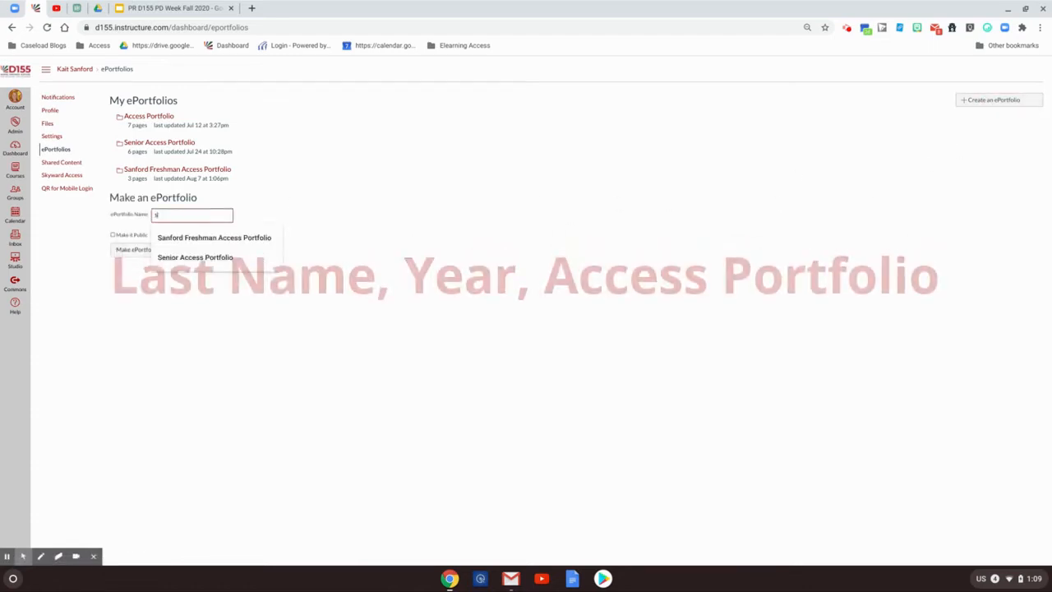
{"action": "type", "text": "Sanford Soph Access Portfolio"}
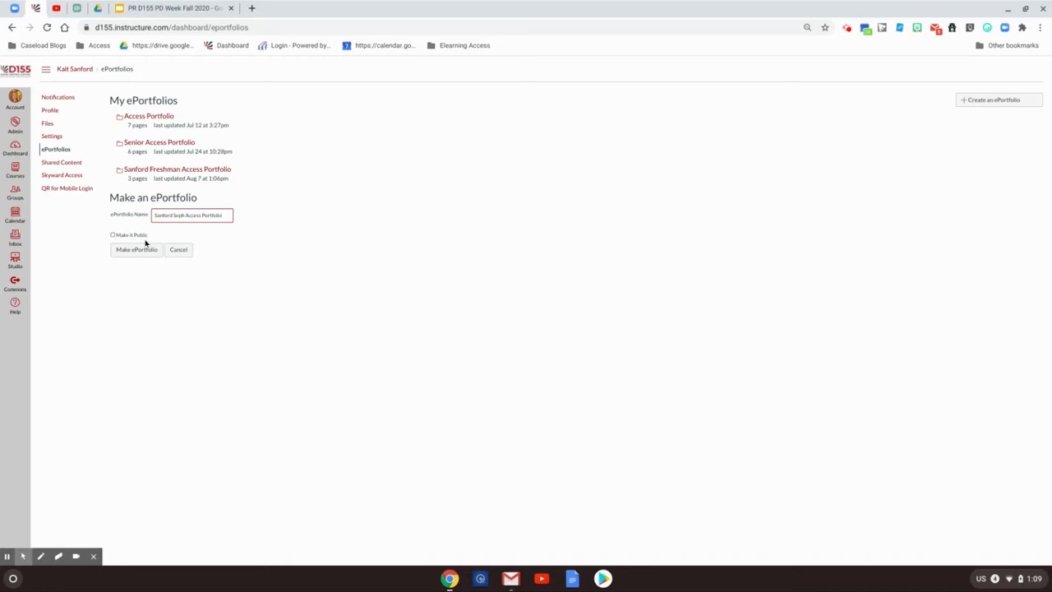
{"action": "mouse_move", "coordinate": [147, 243]}
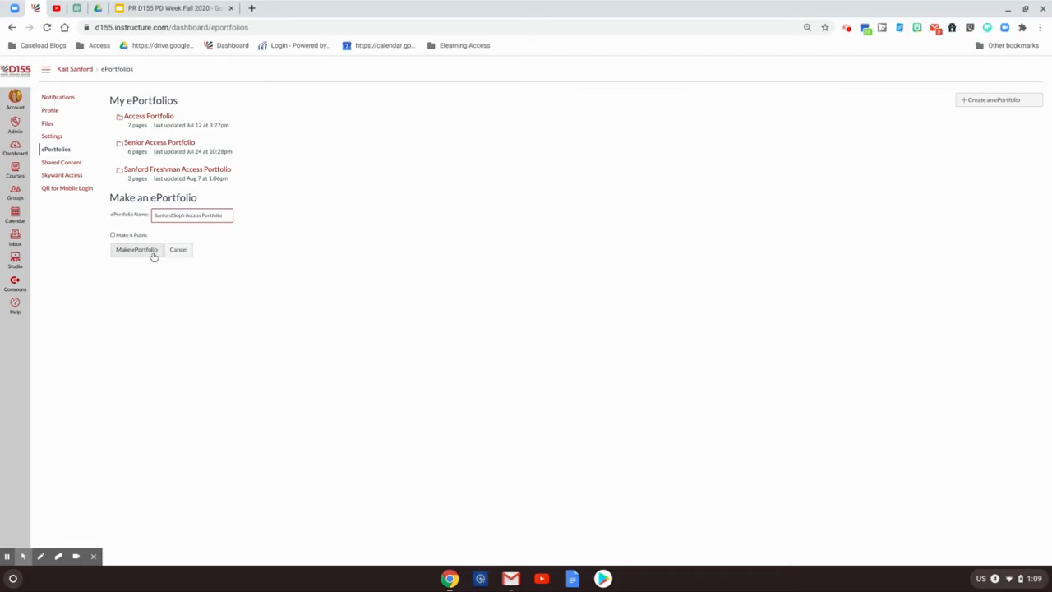
{"action": "left_click", "coordinate": [137, 250]}
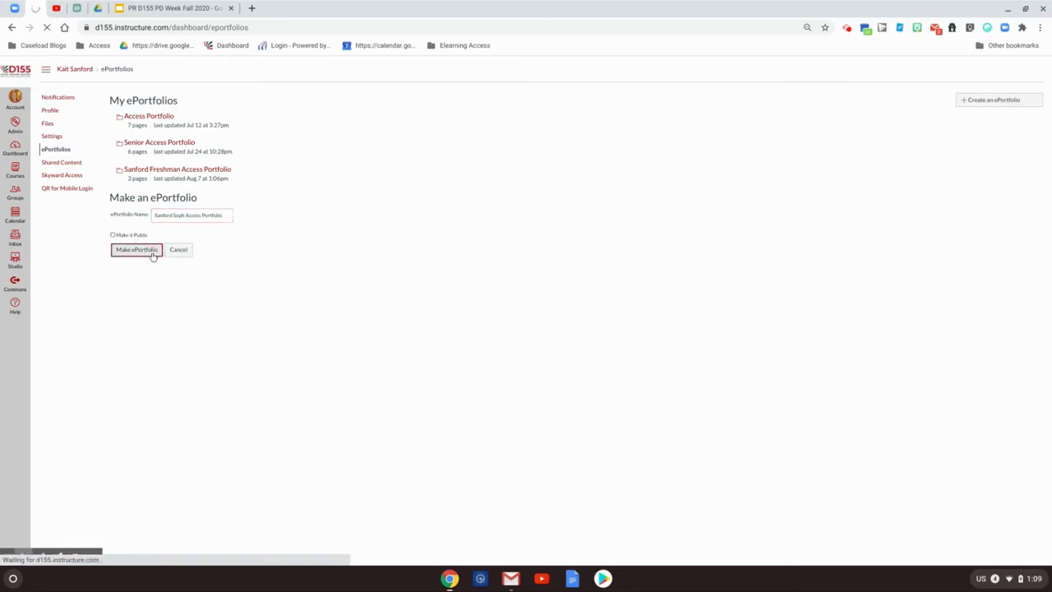
Wait for the Sanford Soph Access Portfolio to be created and review its welcome overview
{"action": "left_click", "coordinate": [137, 250]}
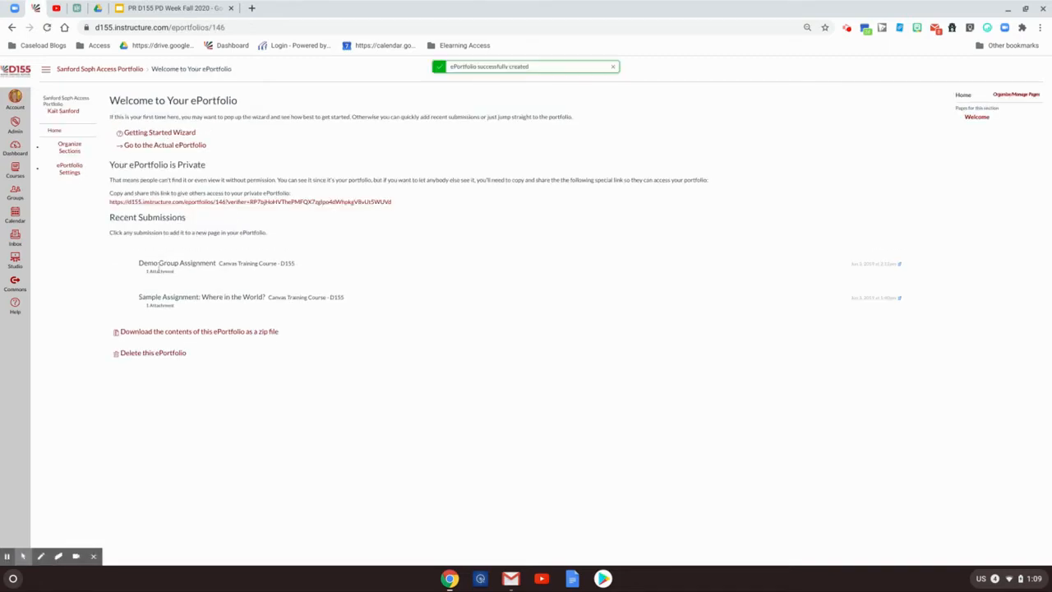
{"action": "mouse_move", "coordinate": [244, 388]}
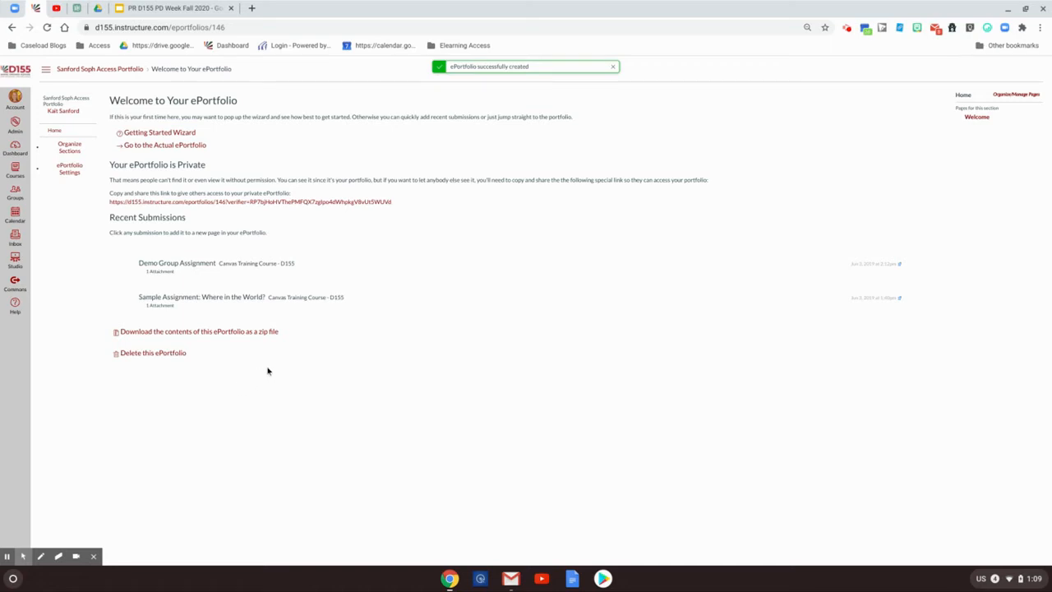
{"action": "mouse_move", "coordinate": [190, 273]}
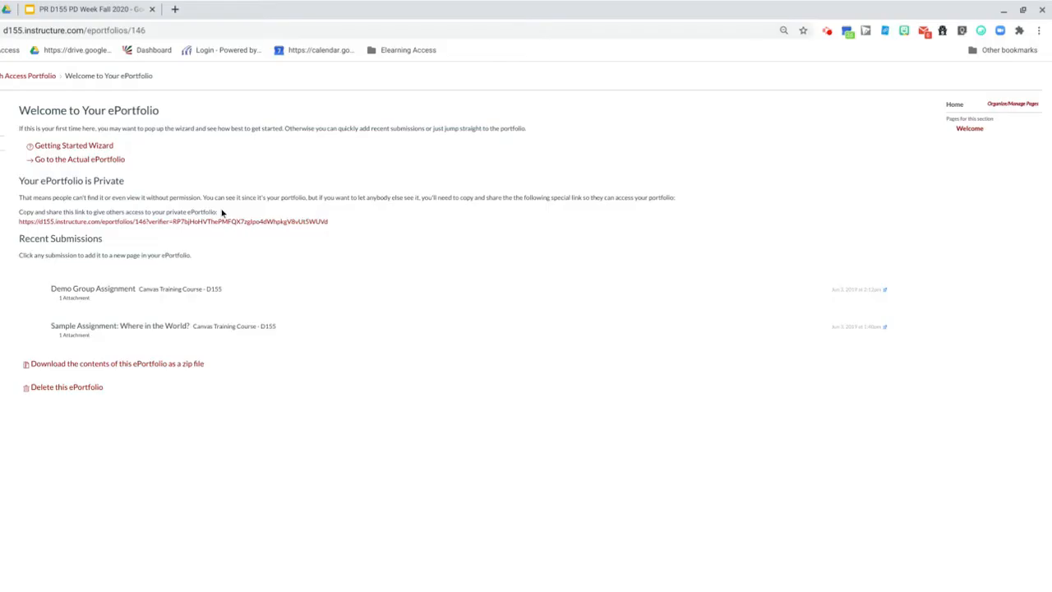
{"action": "mouse_move", "coordinate": [932, 211]}
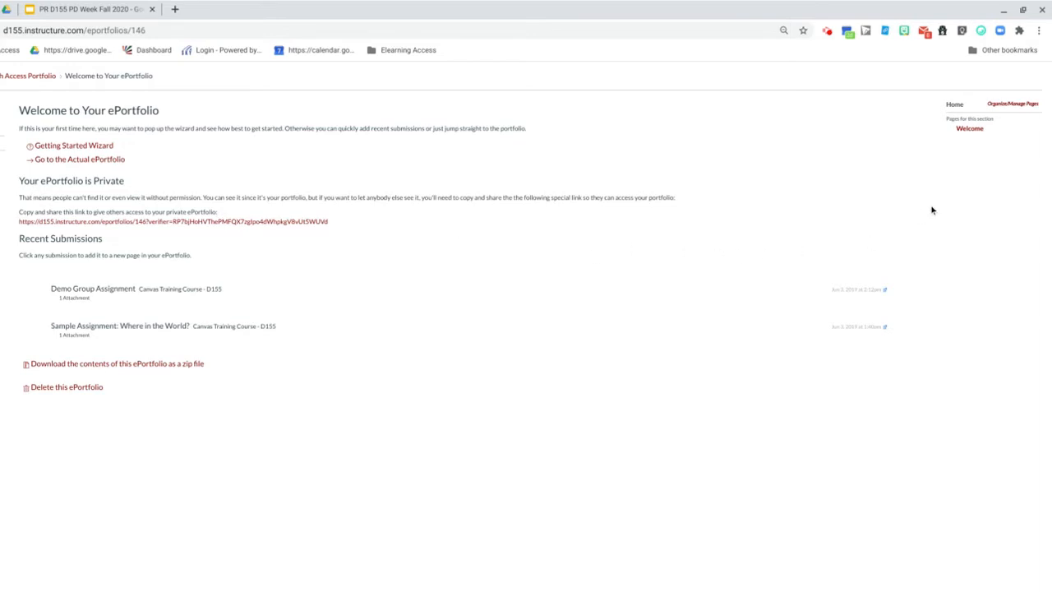
{"action": "mouse_move", "coordinate": [967, 201]}
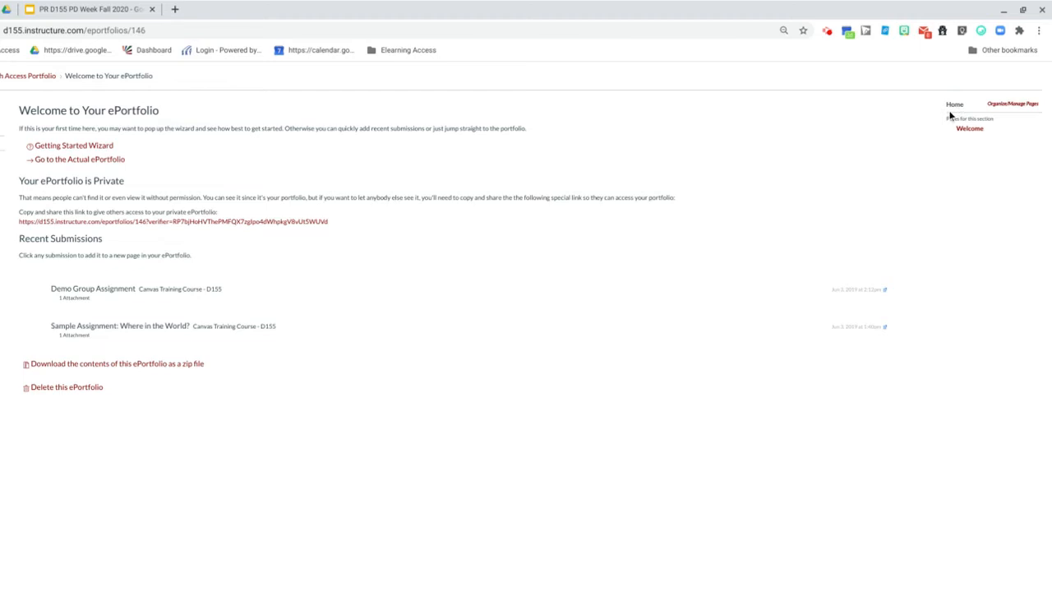
{"action": "mouse_move", "coordinate": [955, 112]}
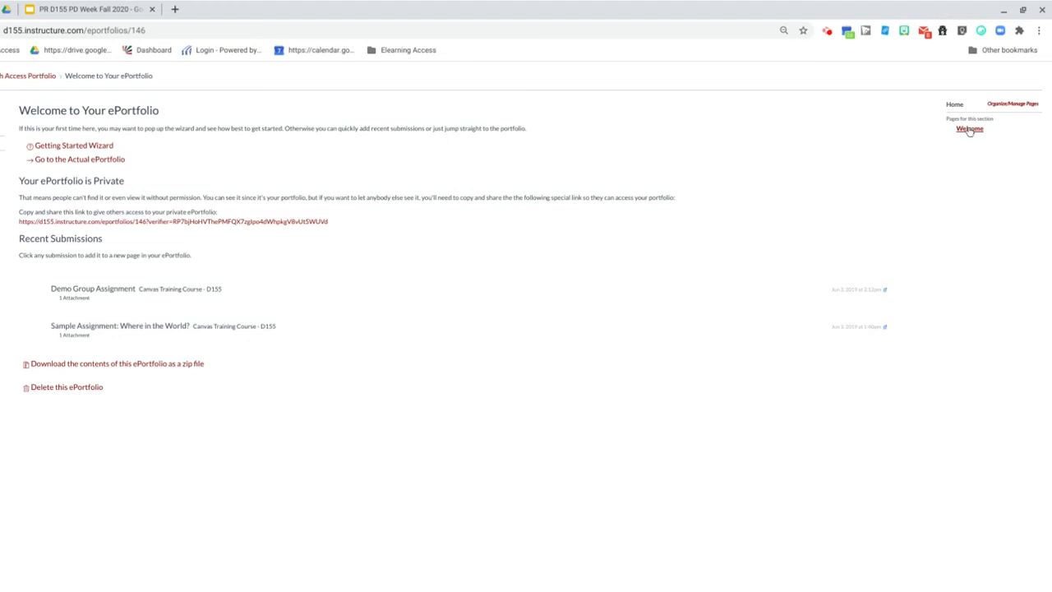
Bring the portfolio's Welcome page into edit mode with its placeholder text
{"action": "left_click", "coordinate": [971, 128]}
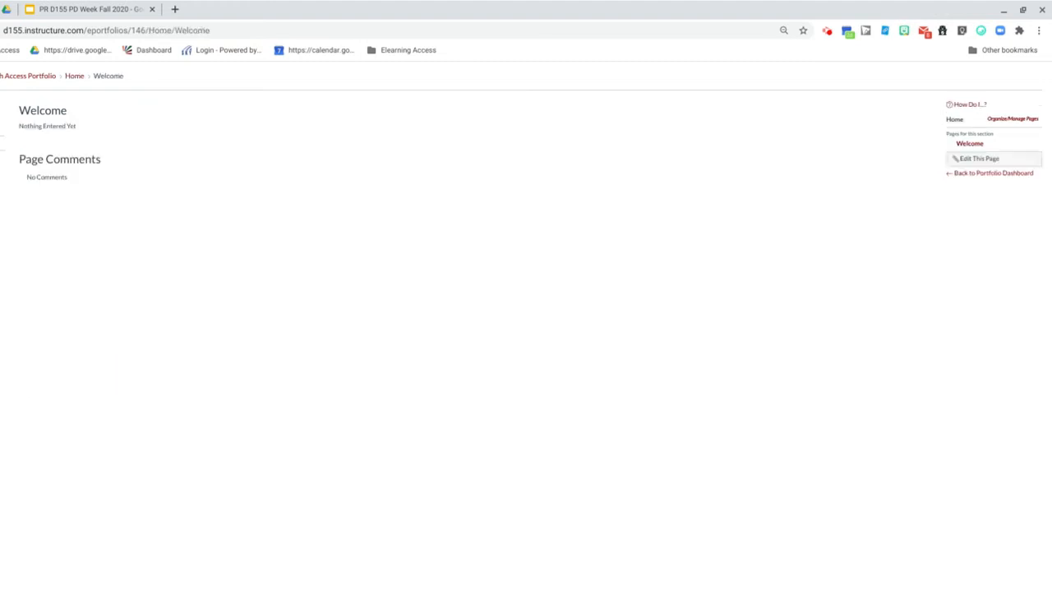
{"action": "mouse_move", "coordinate": [873, 139]}
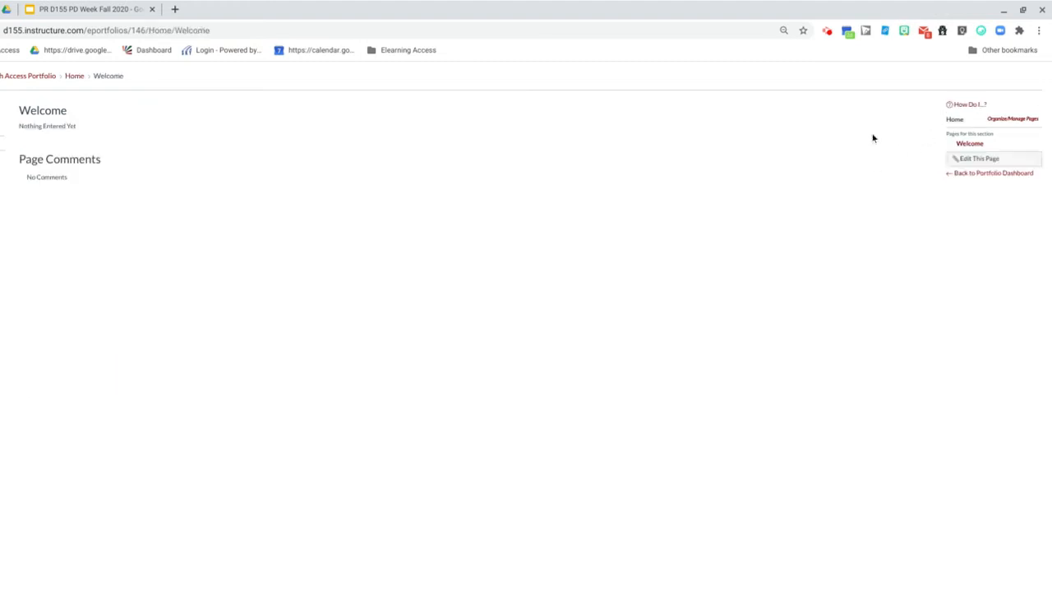
{"action": "left_click", "coordinate": [980, 158]}
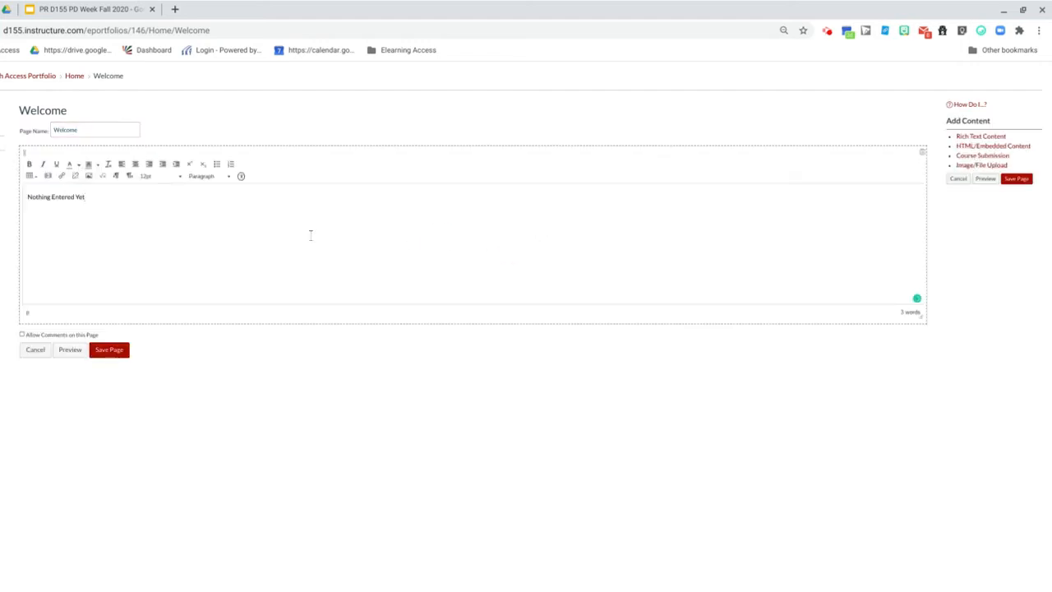
Replace the placeholder with Who are you, Passions, Interests, College/Career lines and save the page
{"action": "triple_click", "coordinate": [56, 198]}
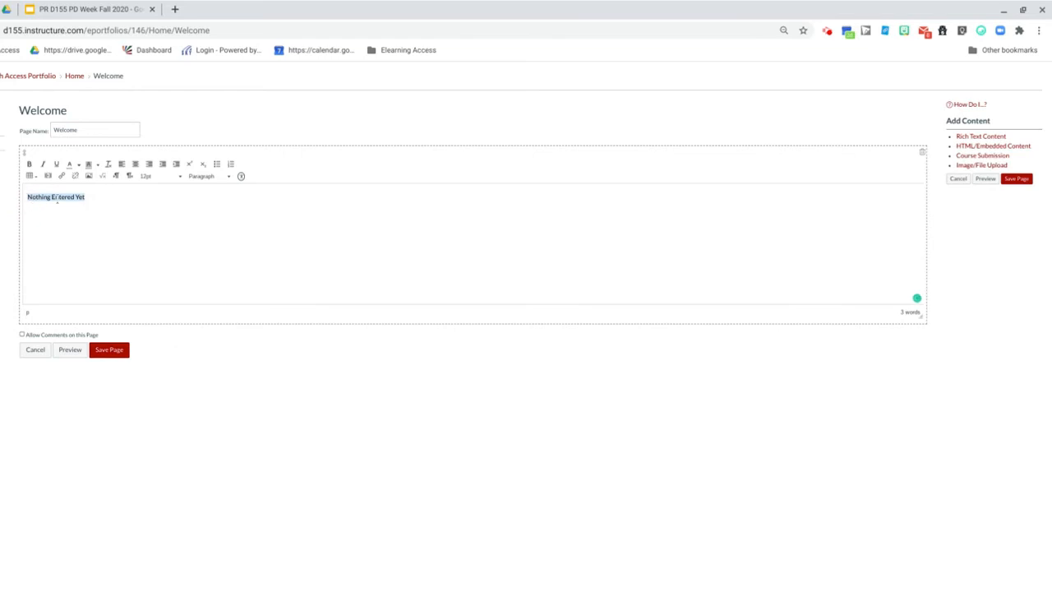
{"action": "type", "text": "Who are you"}
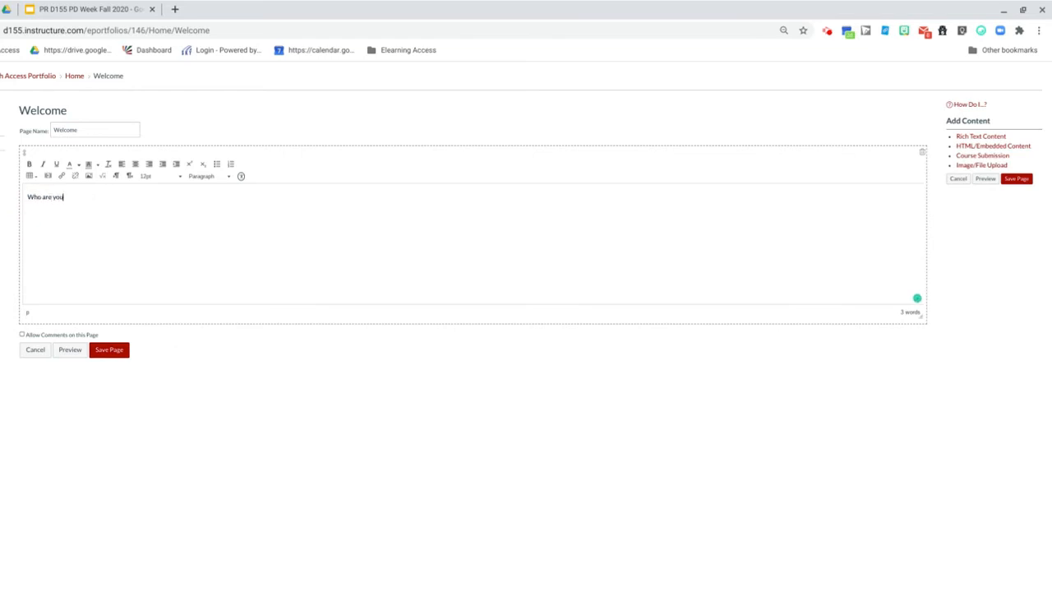
{"action": "type", "text": "Passions"}
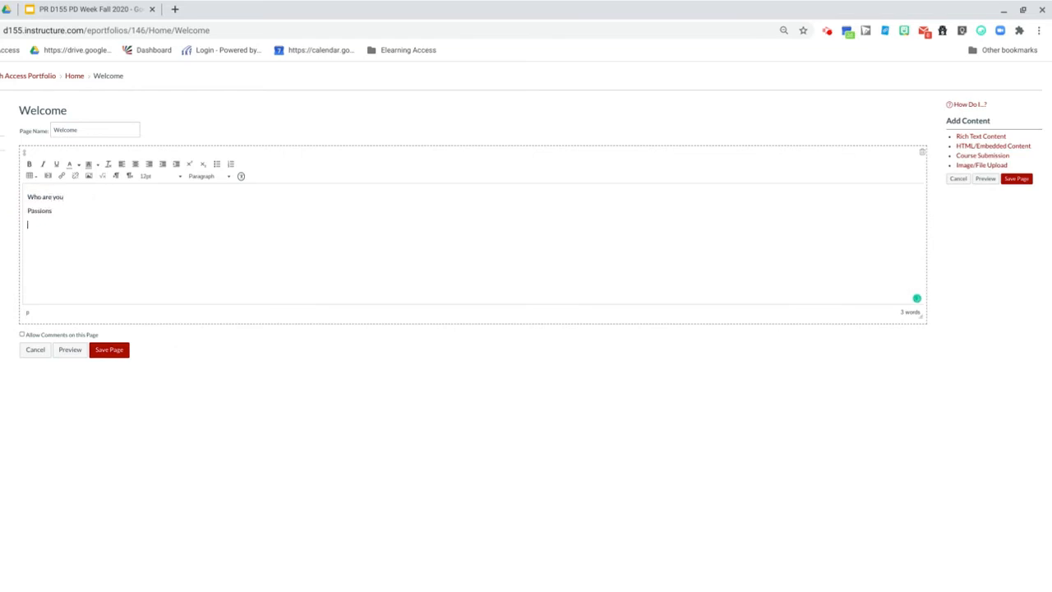
{"action": "type", "text": "Interests"}
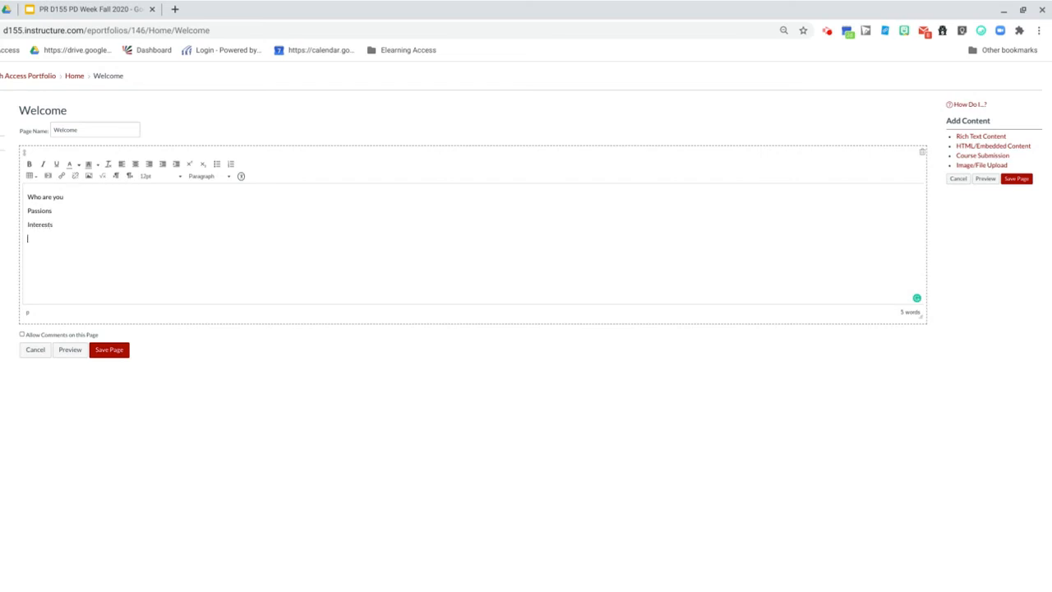
{"action": "type", "text": "College/Career"}
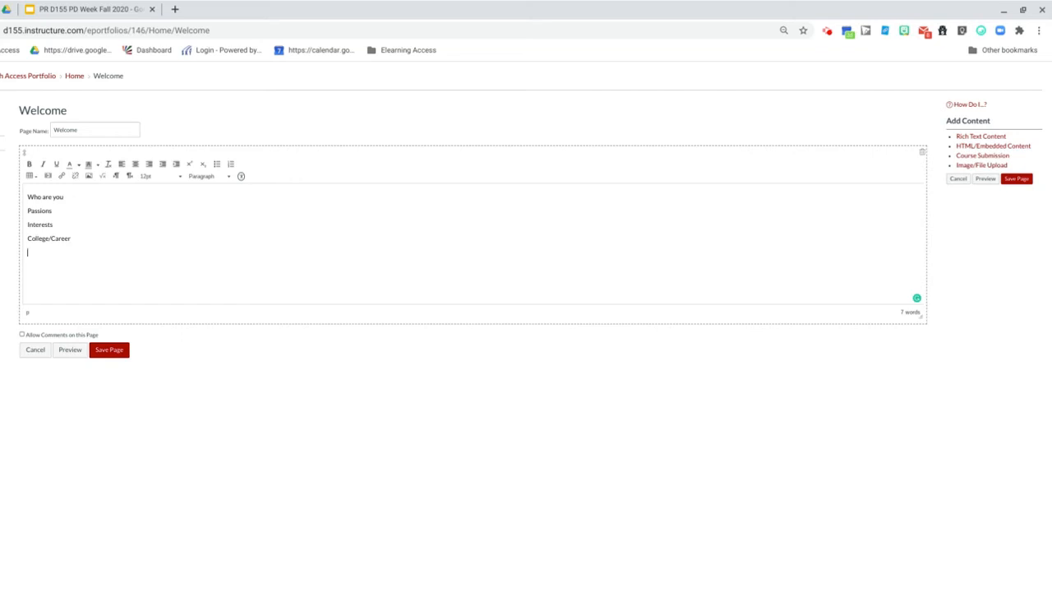
{"action": "left_click", "coordinate": [108, 349]}
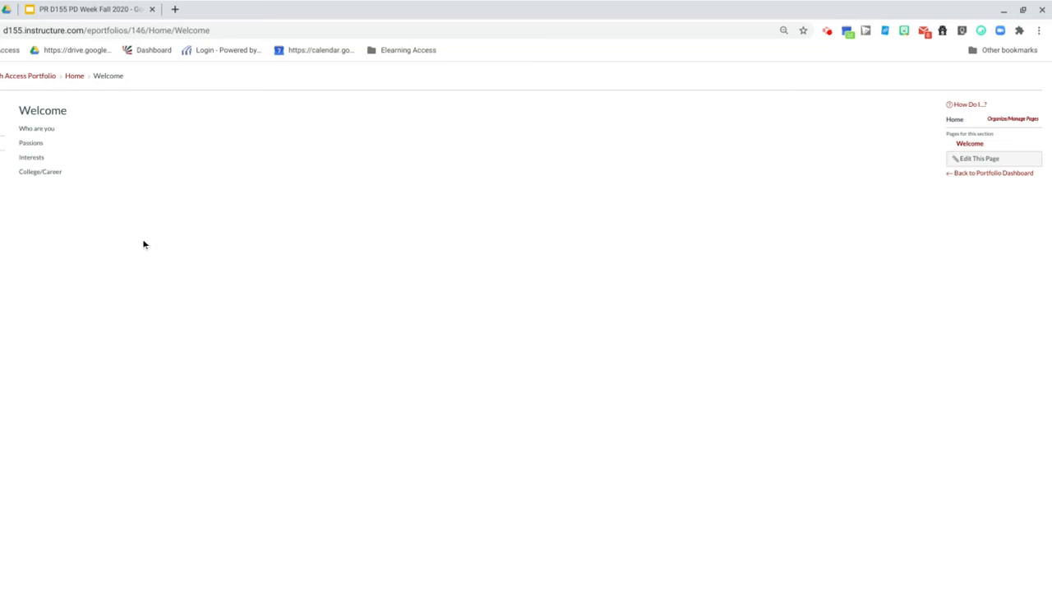
{"action": "mouse_move", "coordinate": [862, 178]}
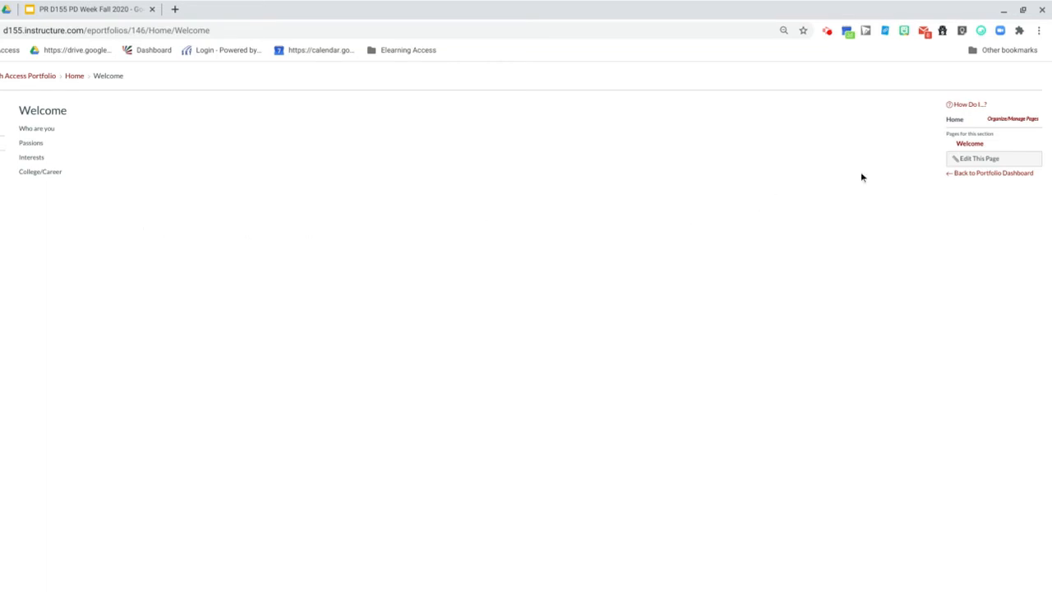
{"action": "mouse_move", "coordinate": [998, 132]}
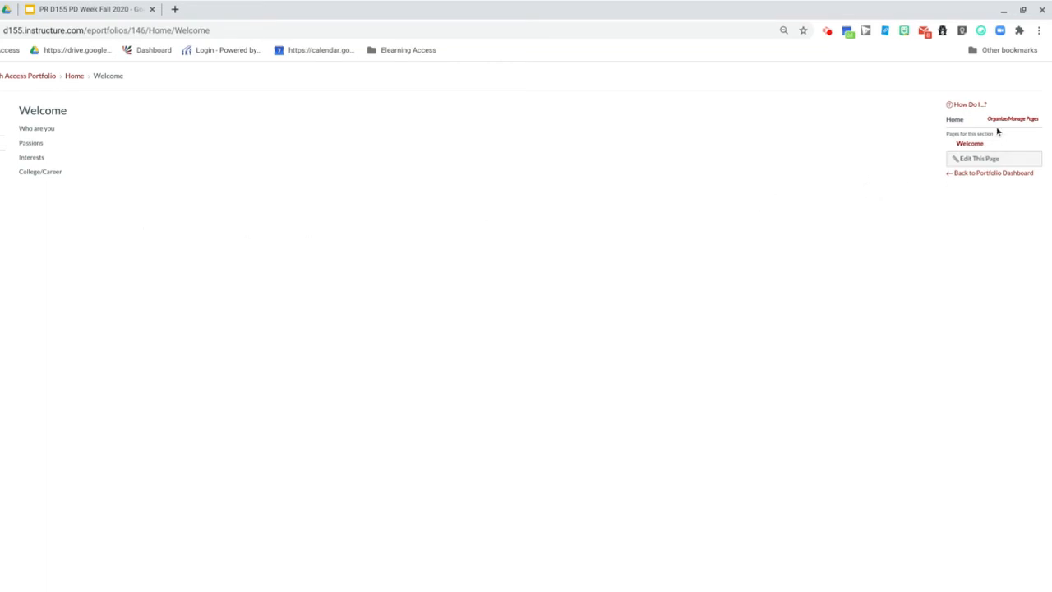
Add Goals, Transition, and Interests and Activities pages to the section via Organize/Manage Pages
{"action": "left_click", "coordinate": [1013, 119]}
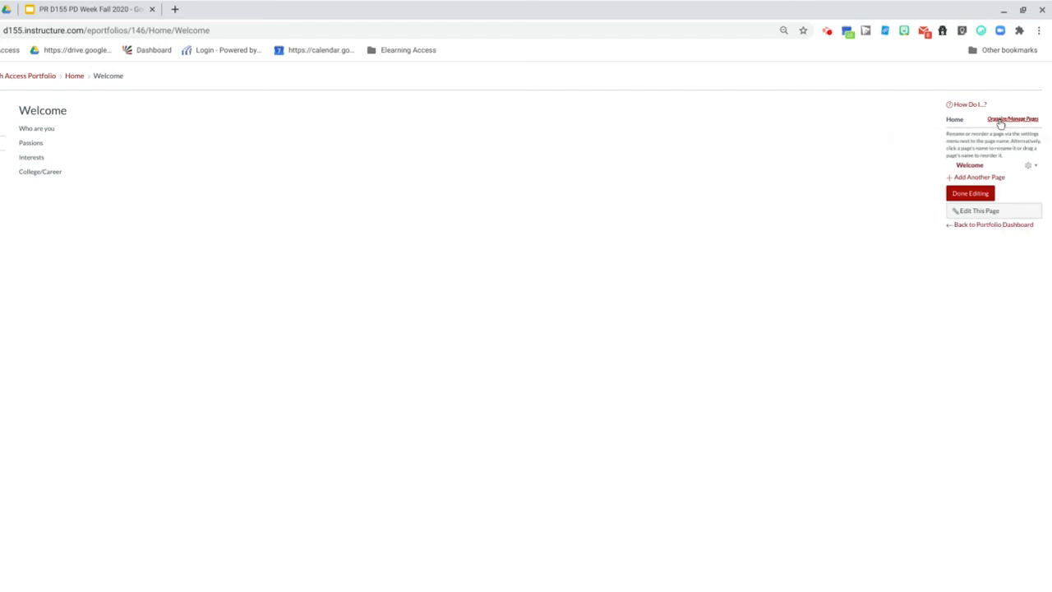
{"action": "left_click", "coordinate": [980, 177]}
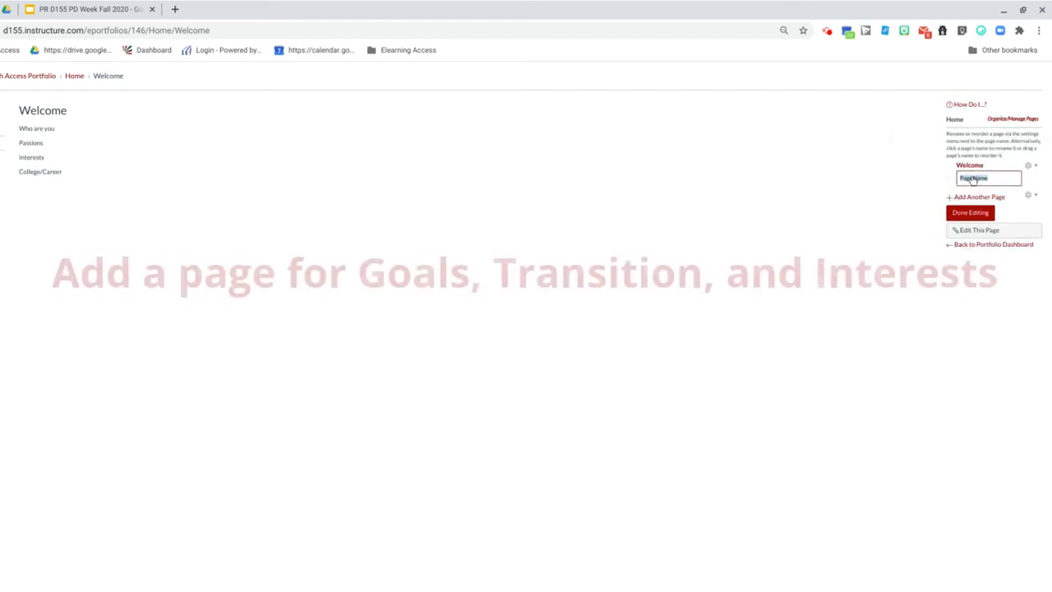
{"action": "type", "text": "Goals"}
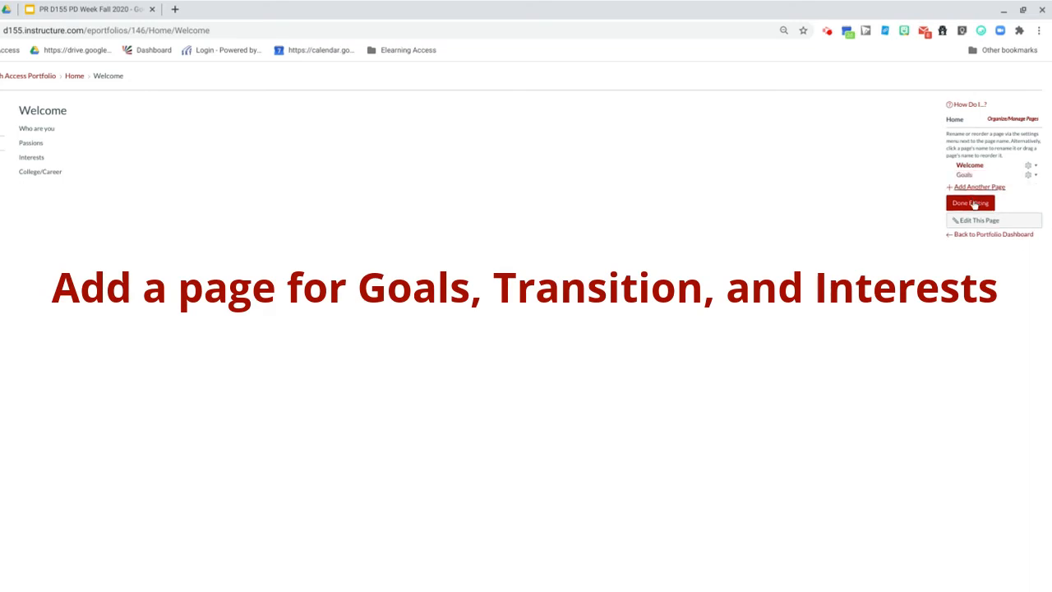
{"action": "left_click", "coordinate": [978, 188]}
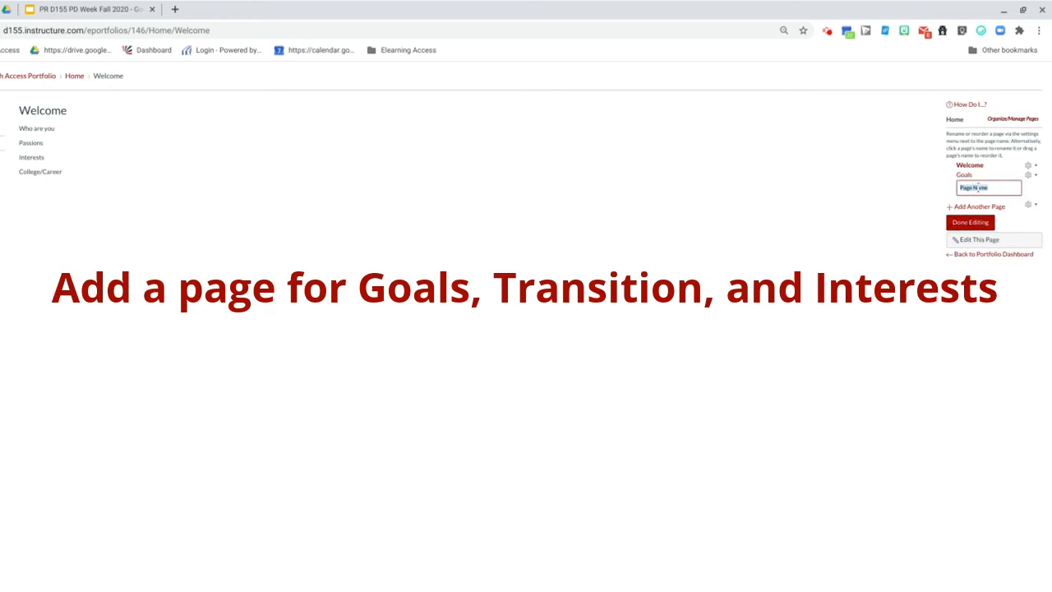
{"action": "type", "text": "Transition"}
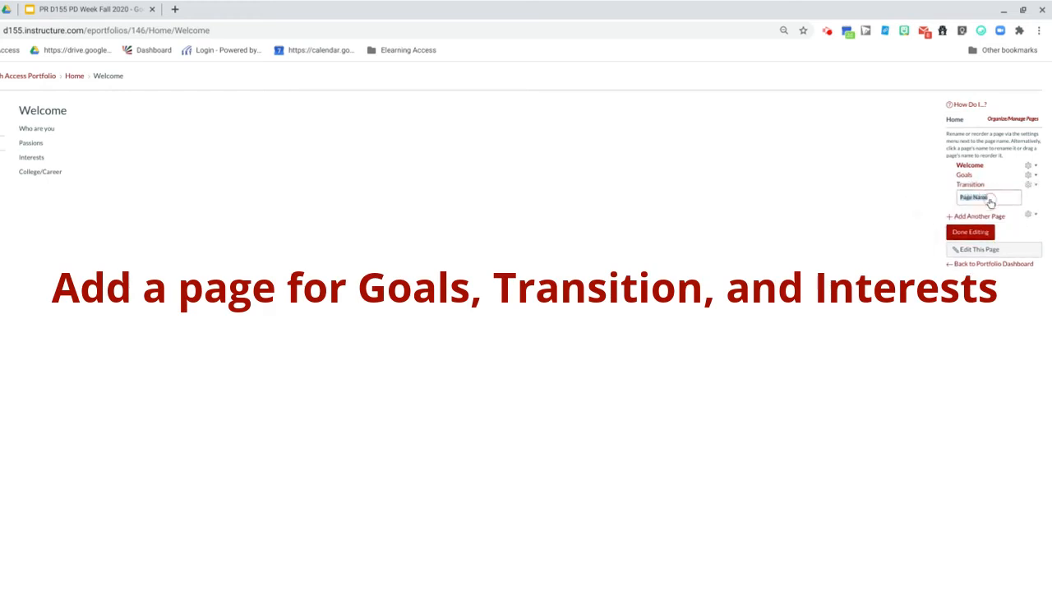
{"action": "type", "text": "Interests and Activities"}
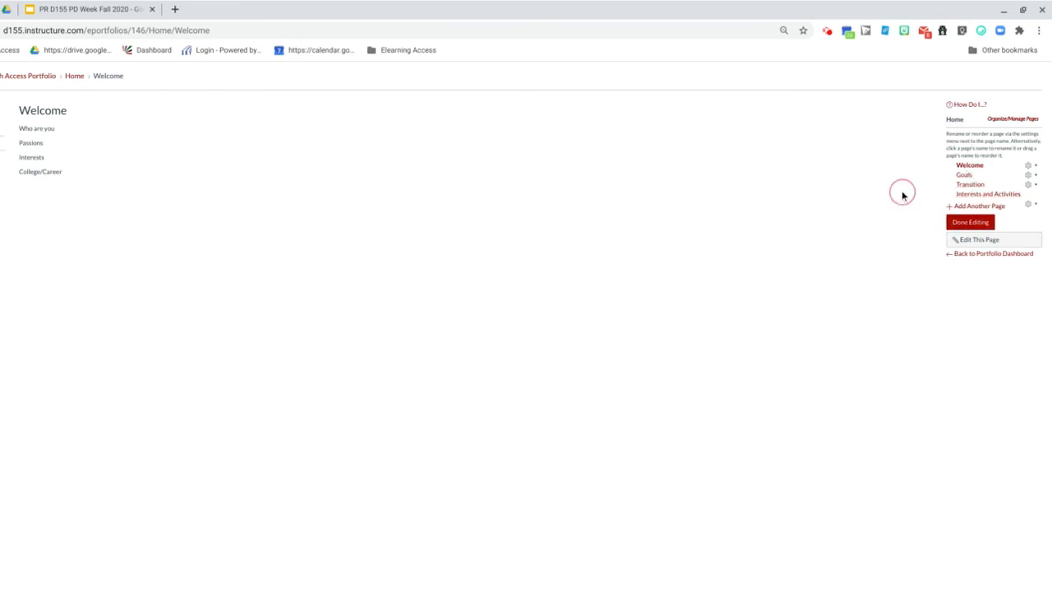
Finish organizing pages and bring the Goals page into its editor
{"action": "left_click", "coordinate": [970, 222]}
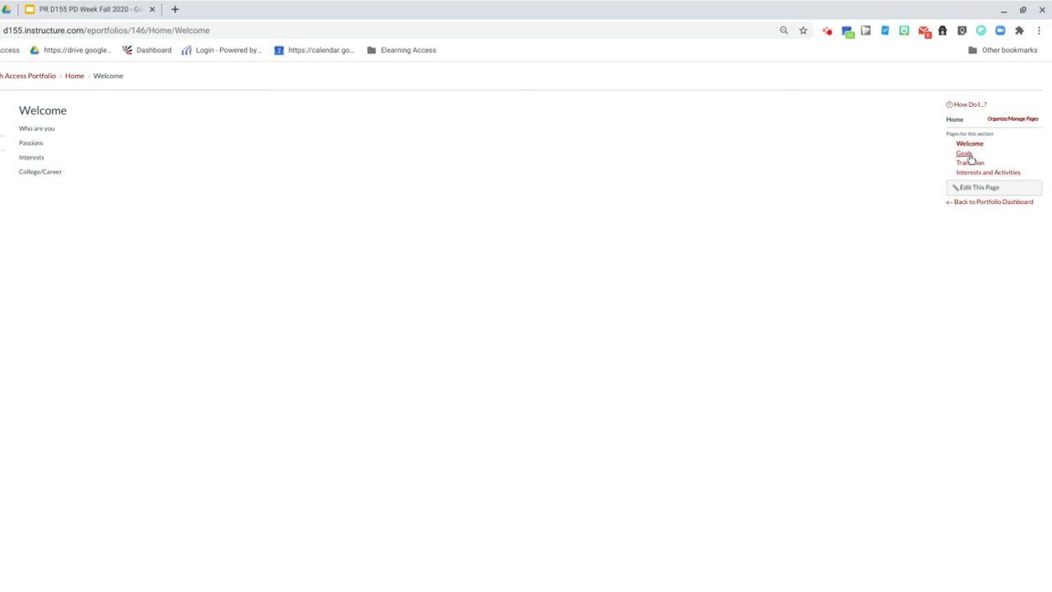
{"action": "left_click", "coordinate": [964, 153]}
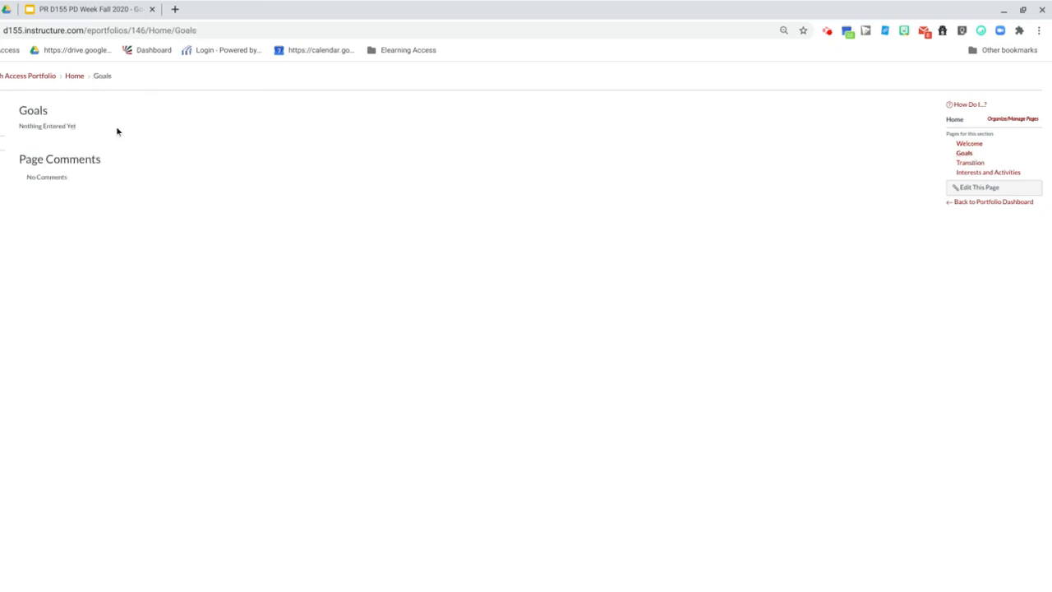
{"action": "left_click", "coordinate": [977, 187]}
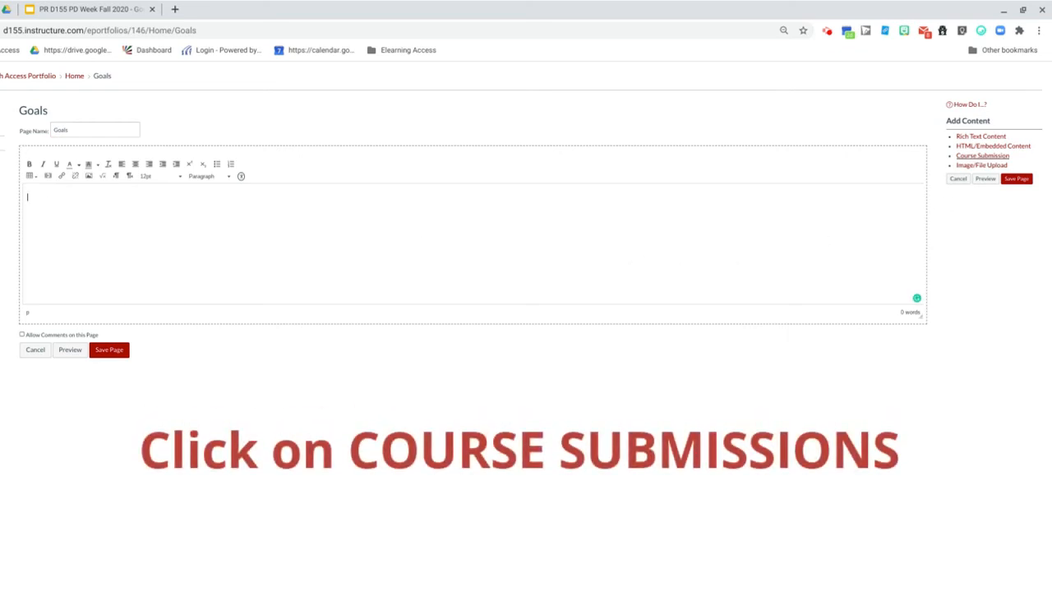
Add a Course Submission to Goals and pick an assignment (W4, W2, W3 entries) from the list
{"action": "left_click", "coordinate": [984, 154]}
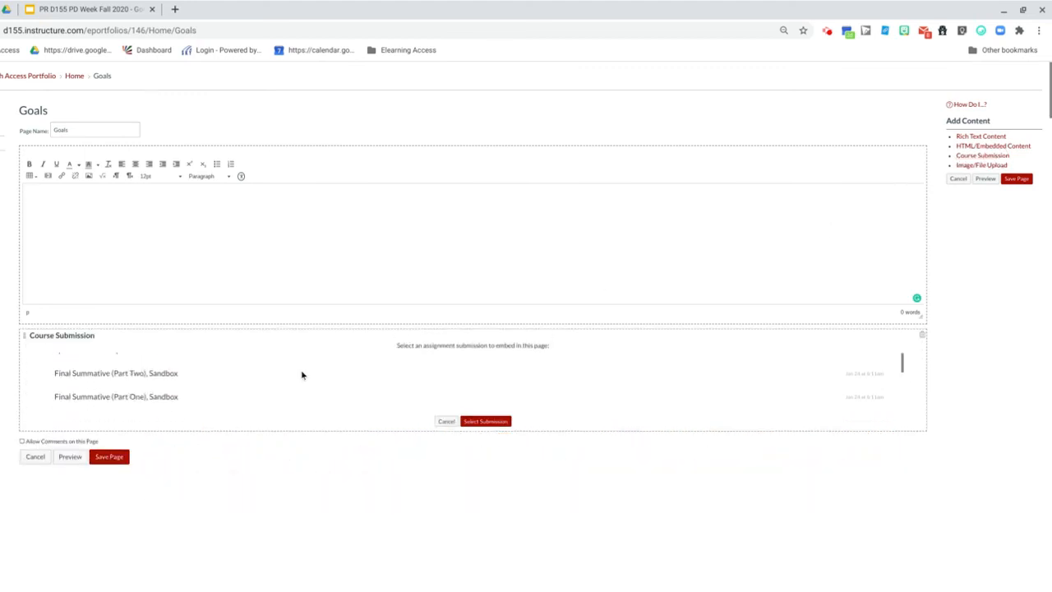
{"action": "scroll", "scroll_direction": "down", "scroll_amount": 3}
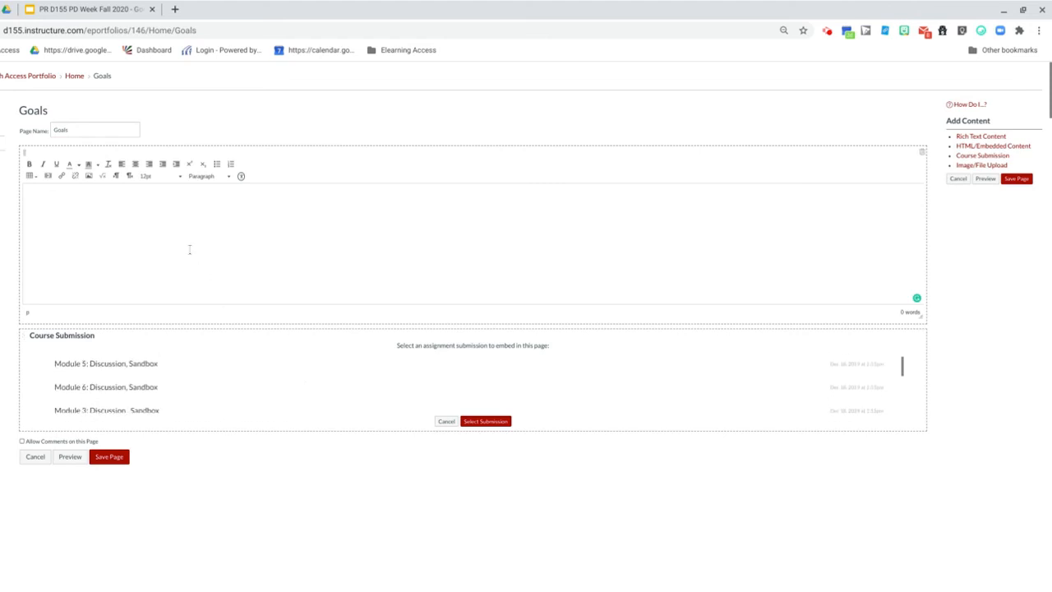
{"action": "type", "text": "W4"}
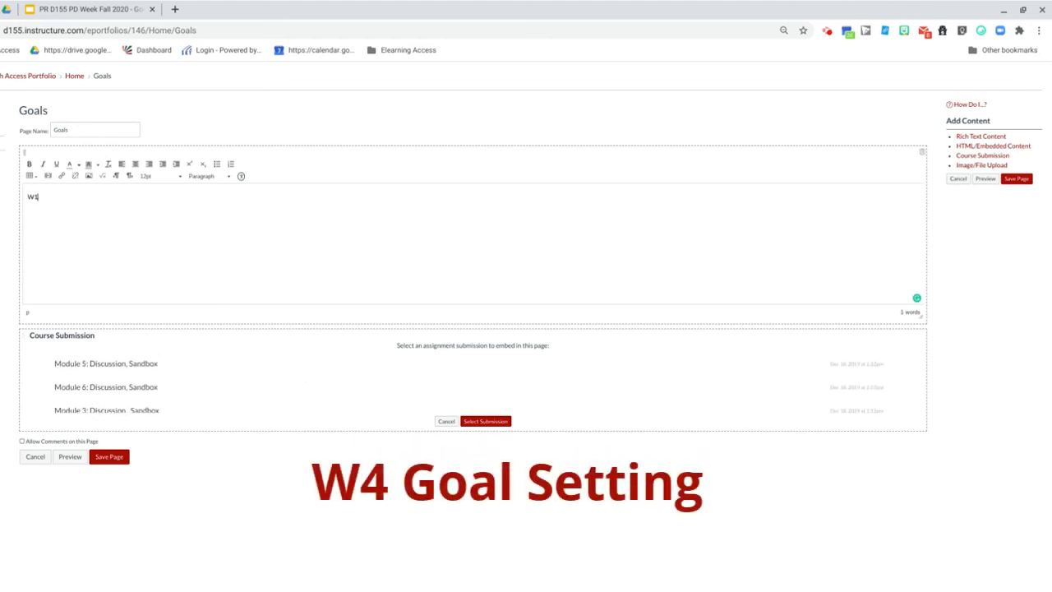
{"action": "type", "text": "W2"}
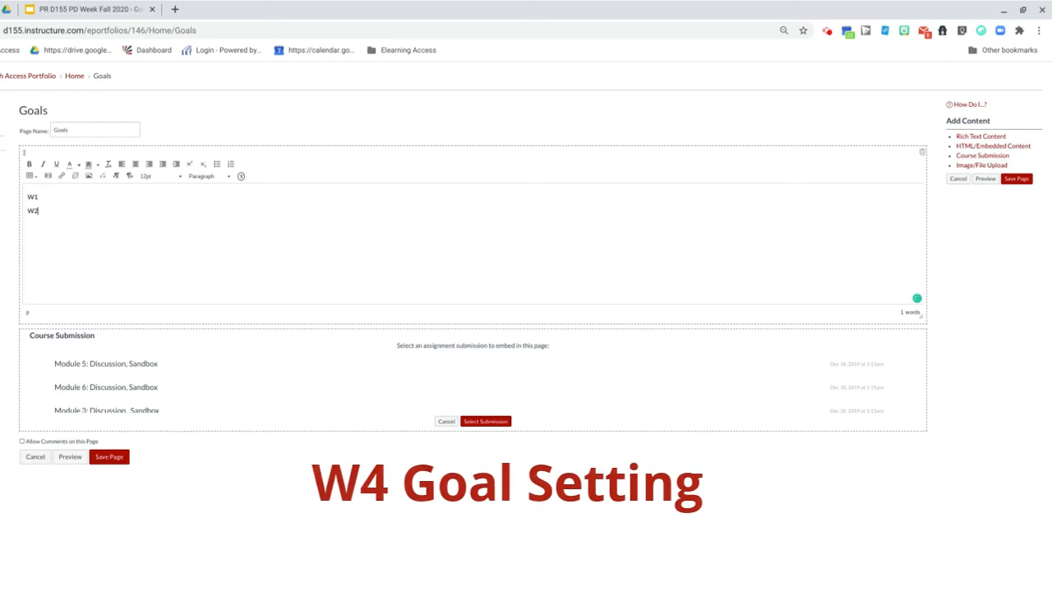
{"action": "type", "text": "W3"}
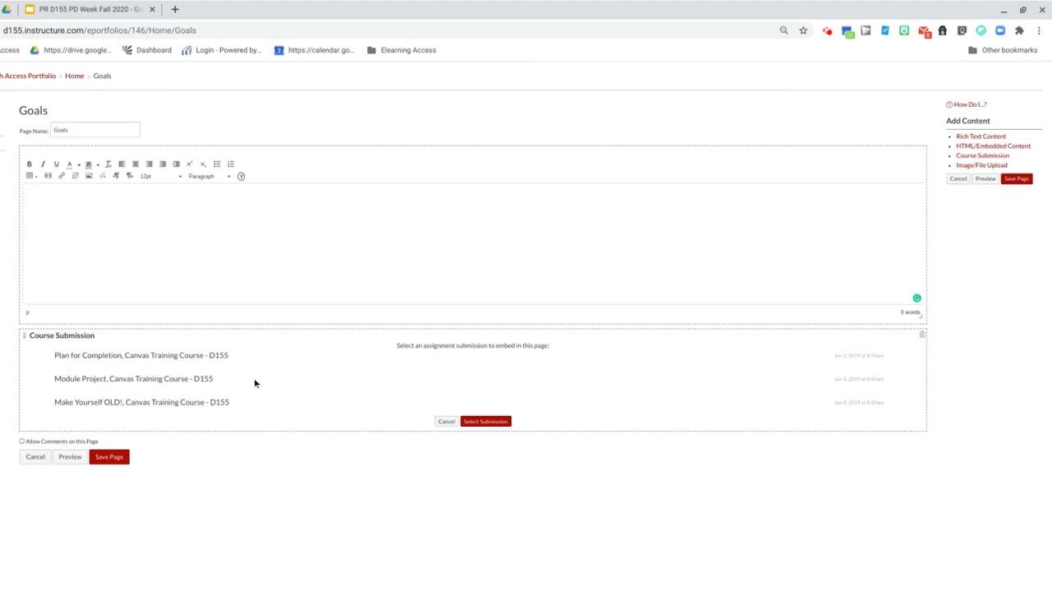
{"action": "mouse_move", "coordinate": [104, 375]}
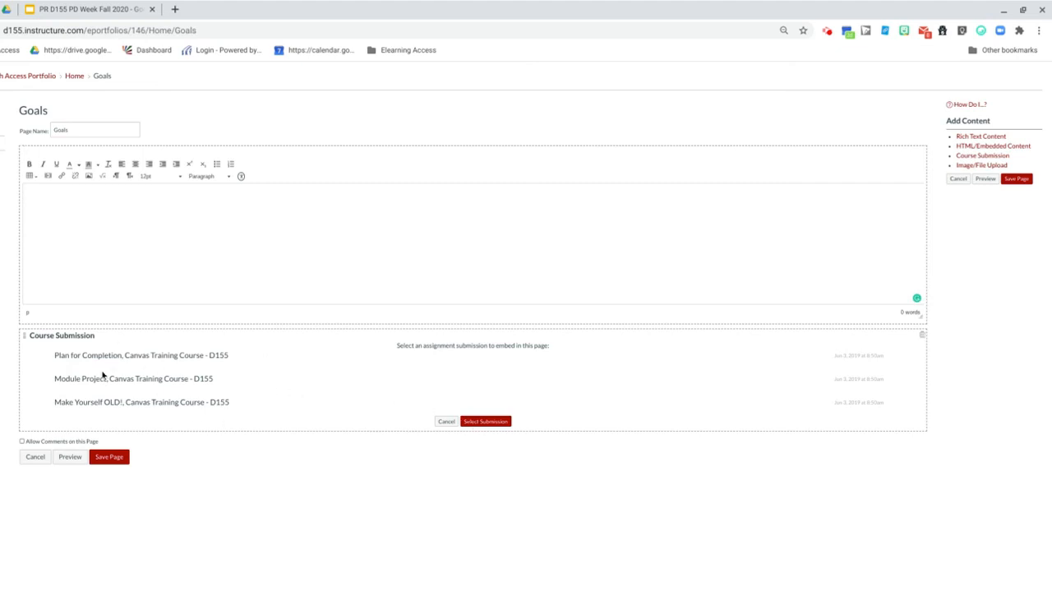
{"action": "left_click", "coordinate": [485, 421]}
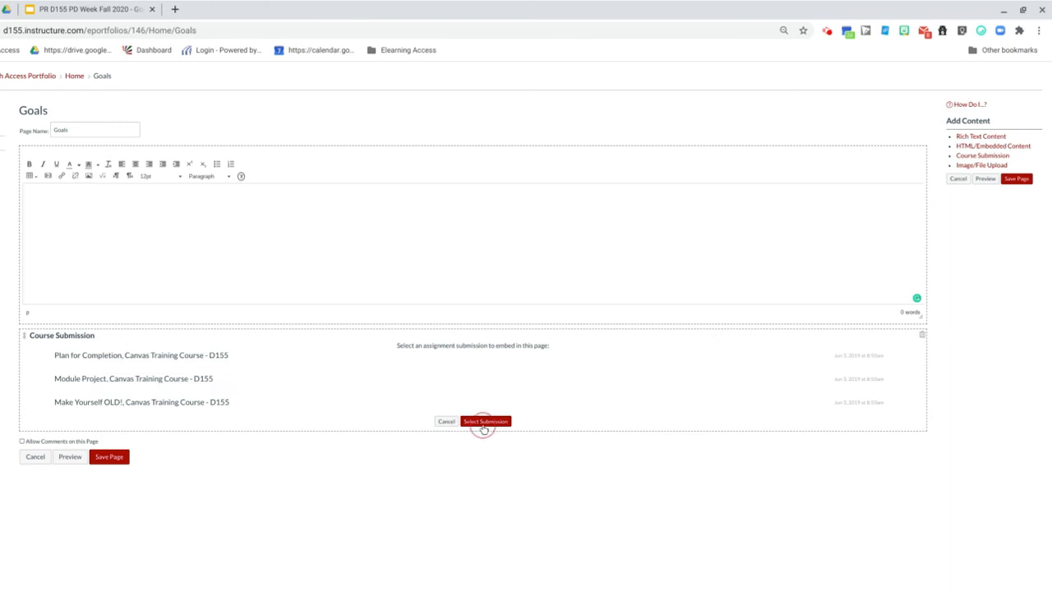
Embed the selected submission, note Access Assignments must be COMPLETE first, and save the Goals page
{"action": "left_click", "coordinate": [485, 421]}
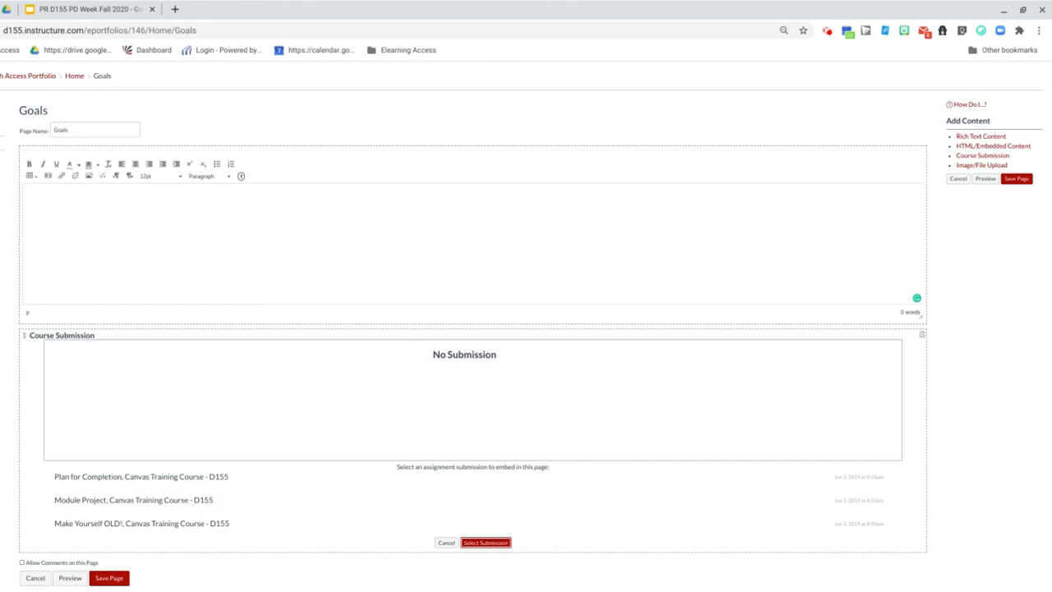
{"action": "type", "text": "Make sure your Access Assignments are COMPLETE before you try to add it here"}
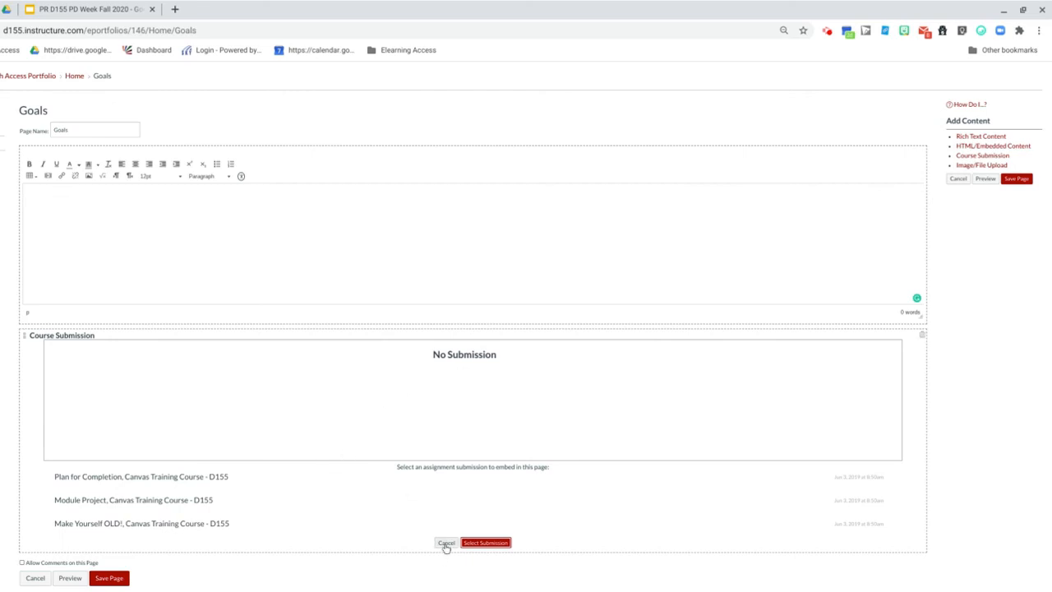
{"action": "mouse_move", "coordinate": [447, 388]}
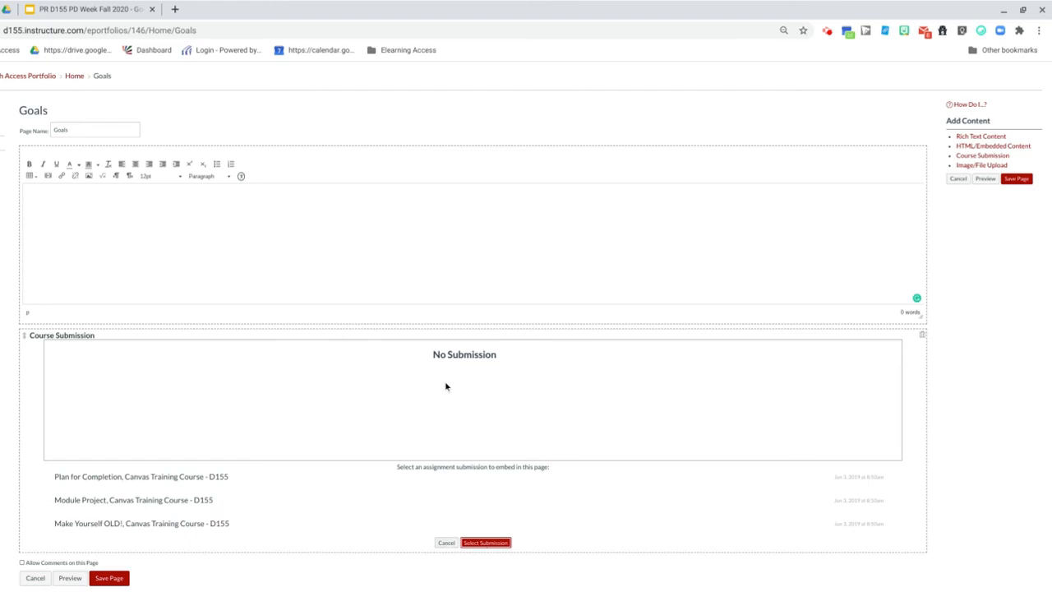
{"action": "mouse_move", "coordinate": [457, 355]}
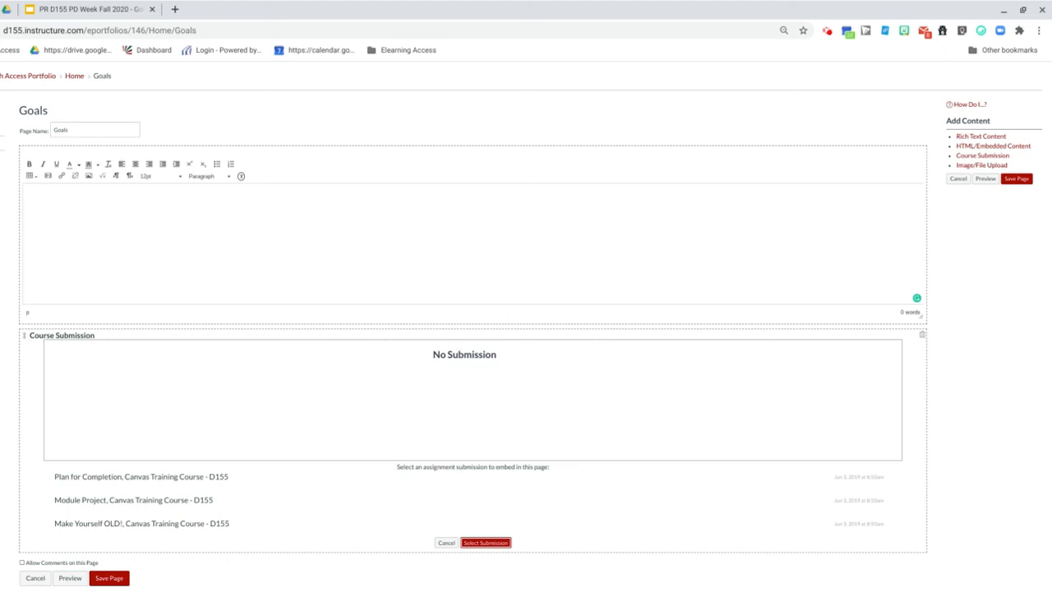
{"action": "mouse_move", "coordinate": [505, 394]}
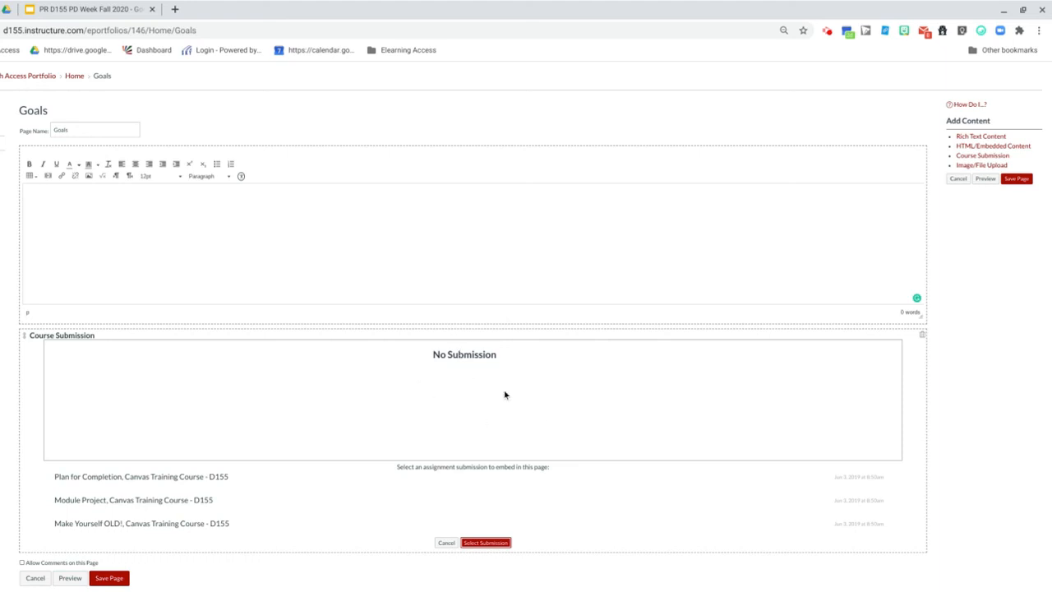
{"action": "left_click", "coordinate": [108, 578]}
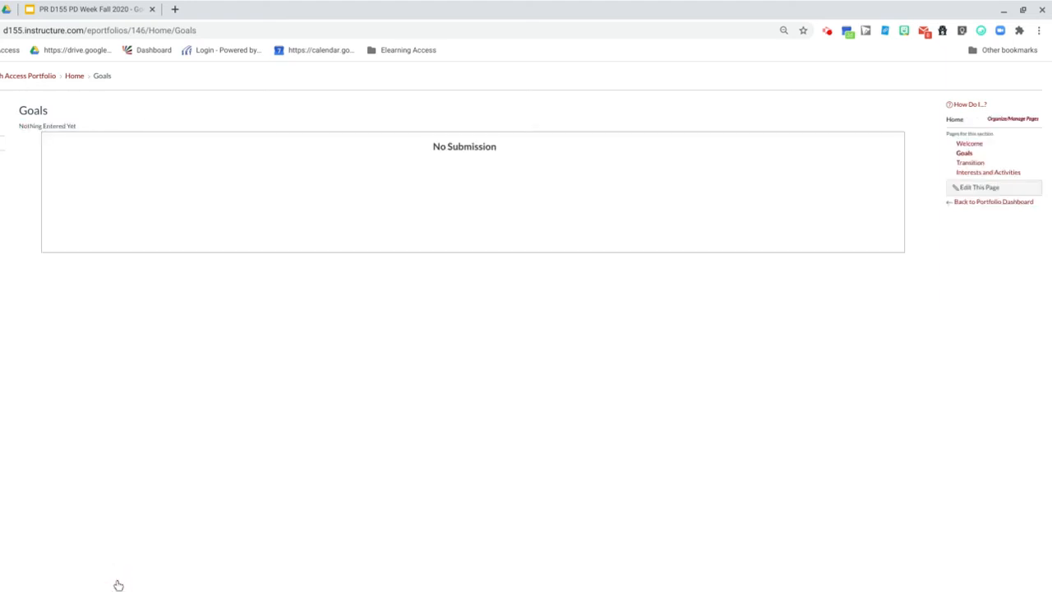
{"action": "mouse_move", "coordinate": [602, 357]}
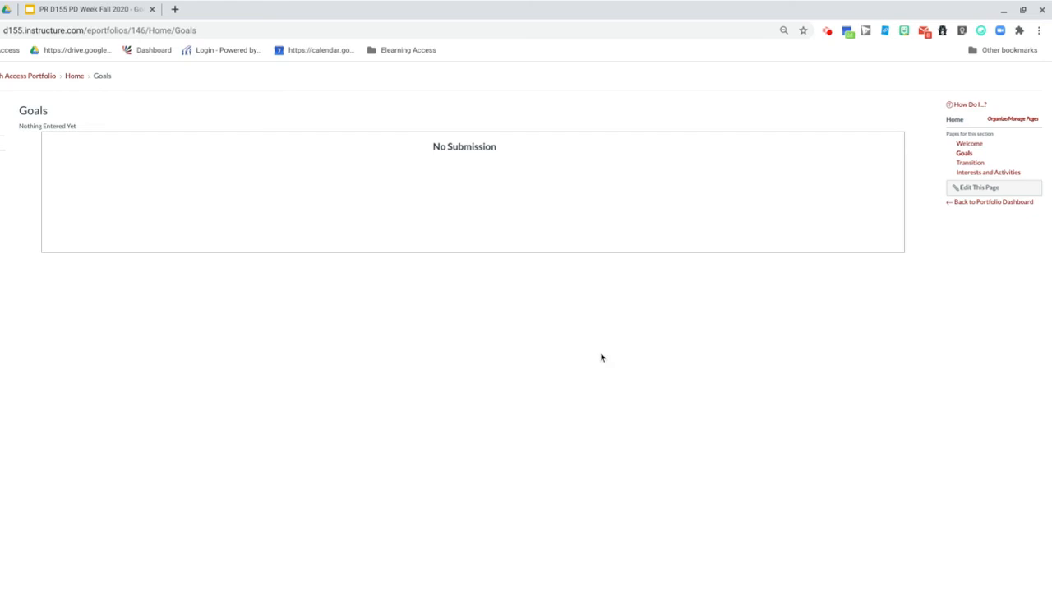